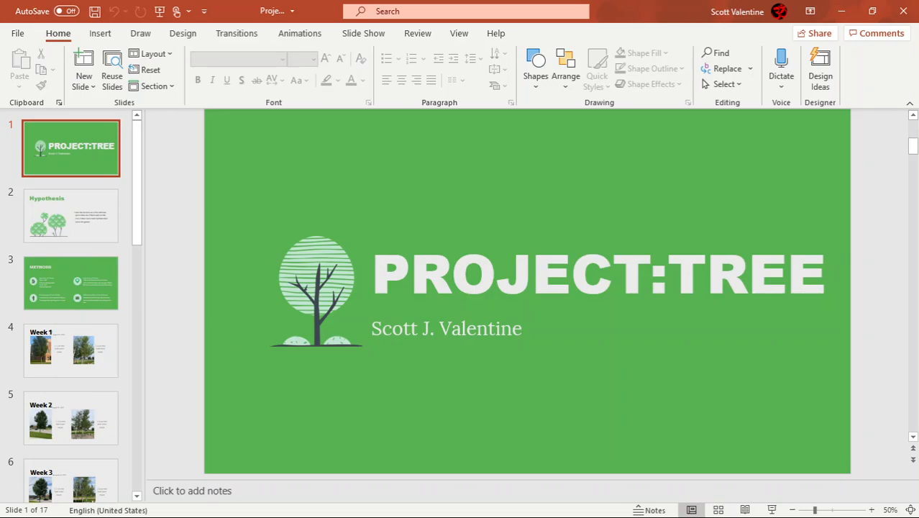
mouse_move(342, 491)
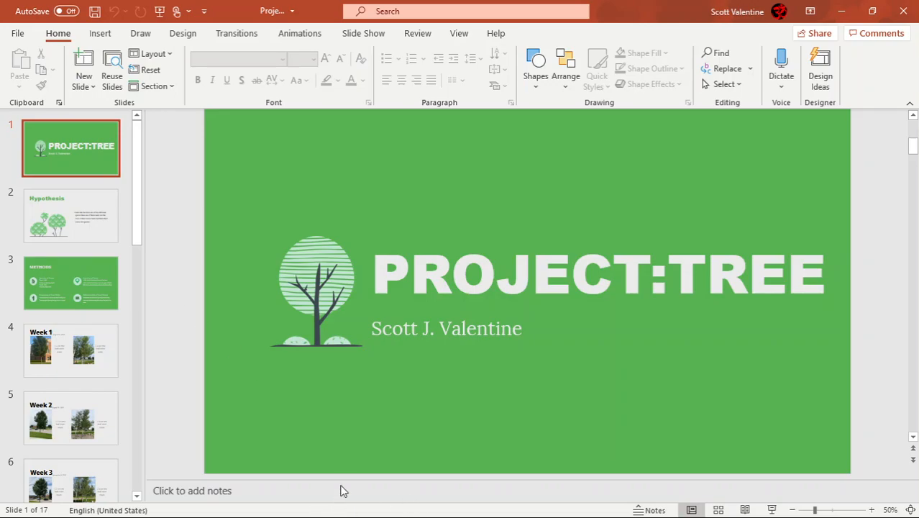
mouse_move(476, 513)
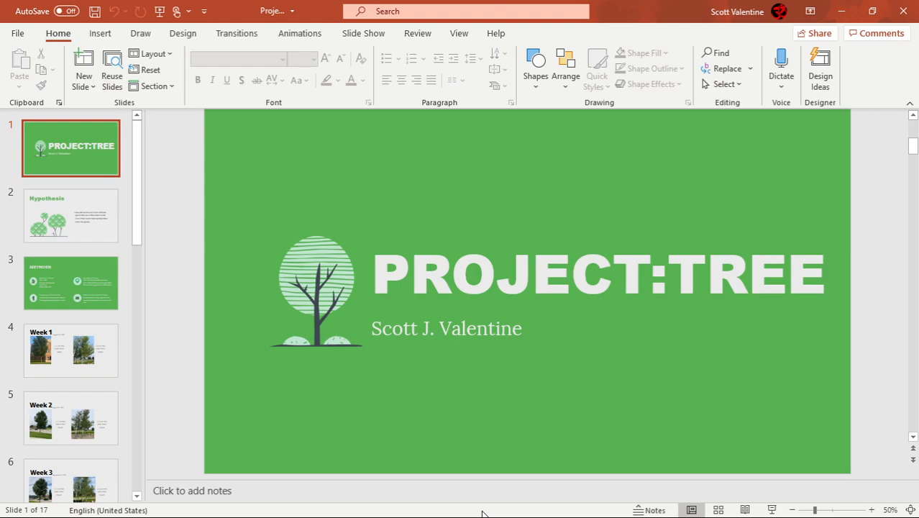
Show the Hypothesis slide stating one of the two tree species should lose leaf colour faster
click(70, 216)
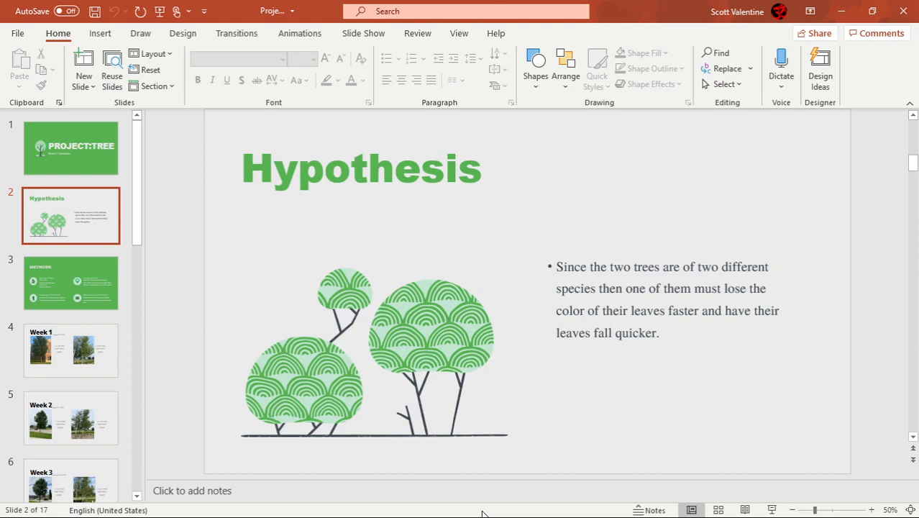
Pass the Methods slide and show the Week 1 slide rating the trees 1.2 and 2.4
click(71, 285)
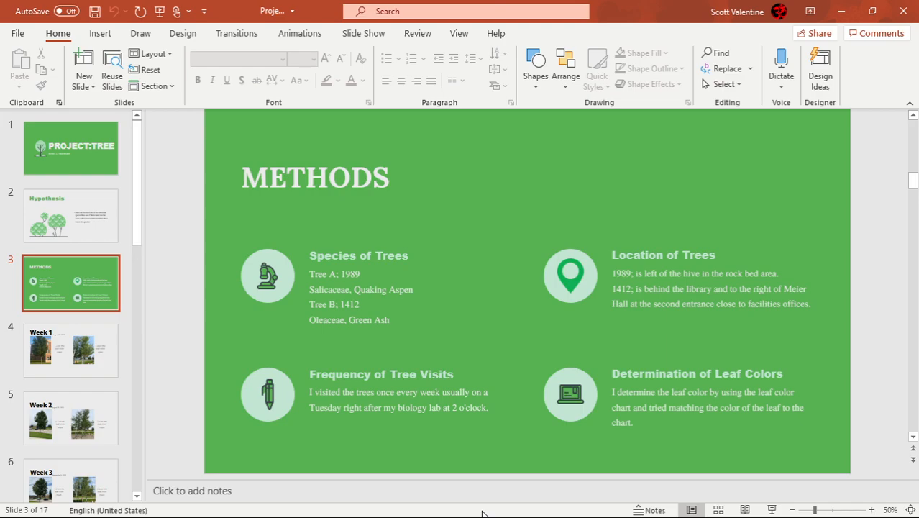
click(70, 351)
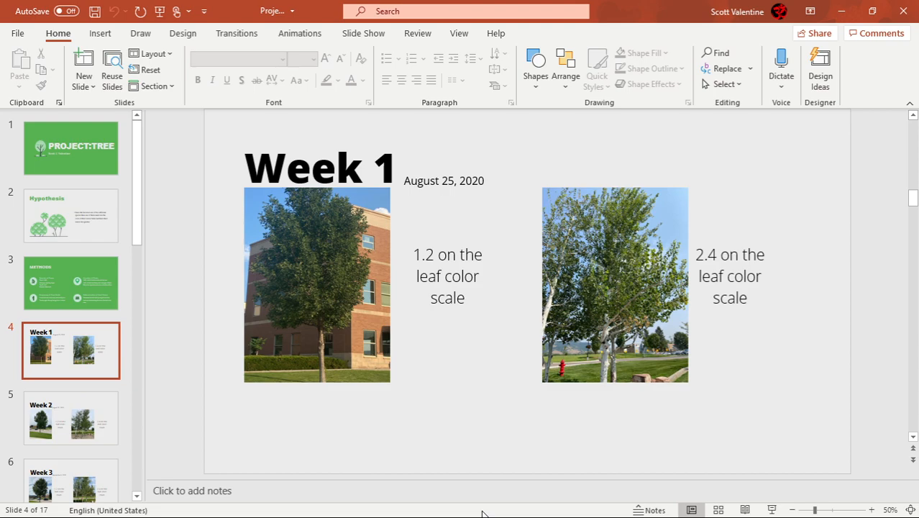
Show the Week 3 slide of September 9, 2020, with ratings 1.2 and 2.4
click(70, 418)
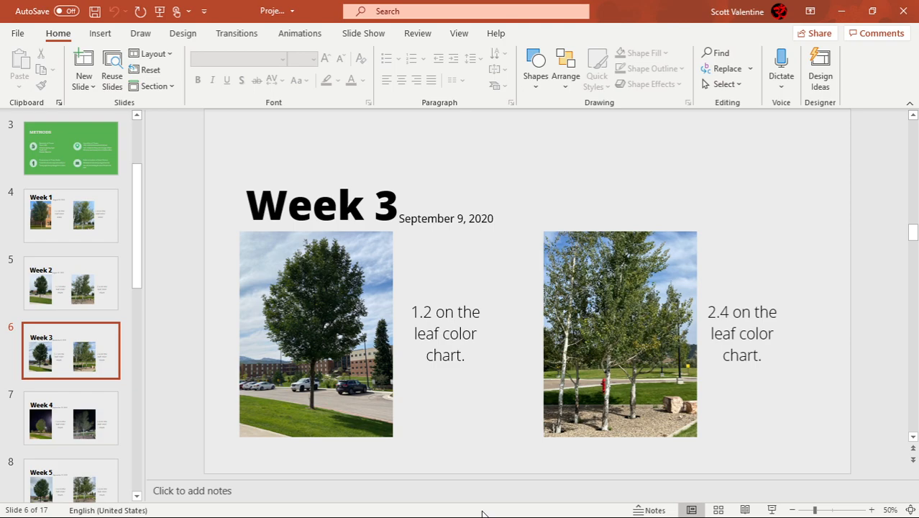
Show the Week 4 slide of September 20, 2020, with ratings 1.4 and 2.4
click(71, 417)
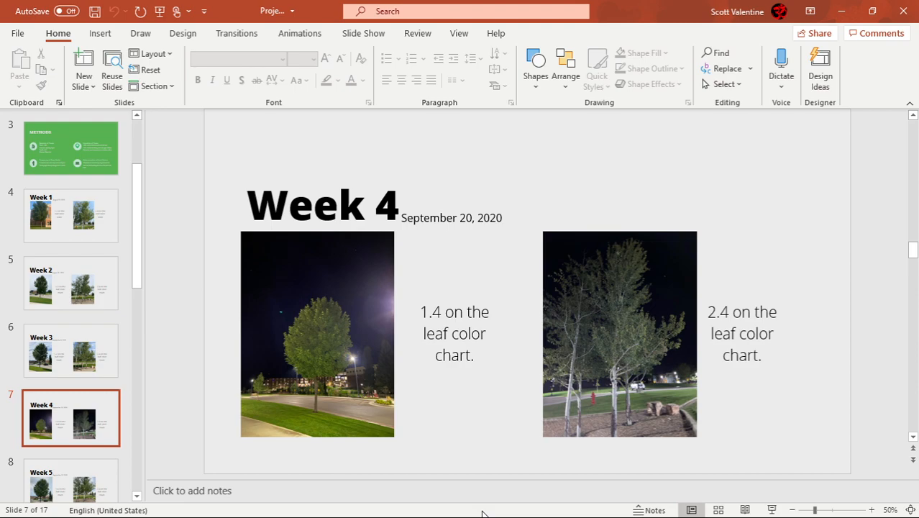
Pass Week 5 and show the Week 6 slide of September 29, 2020, with ratings 1.7 and 2.4
click(70, 404)
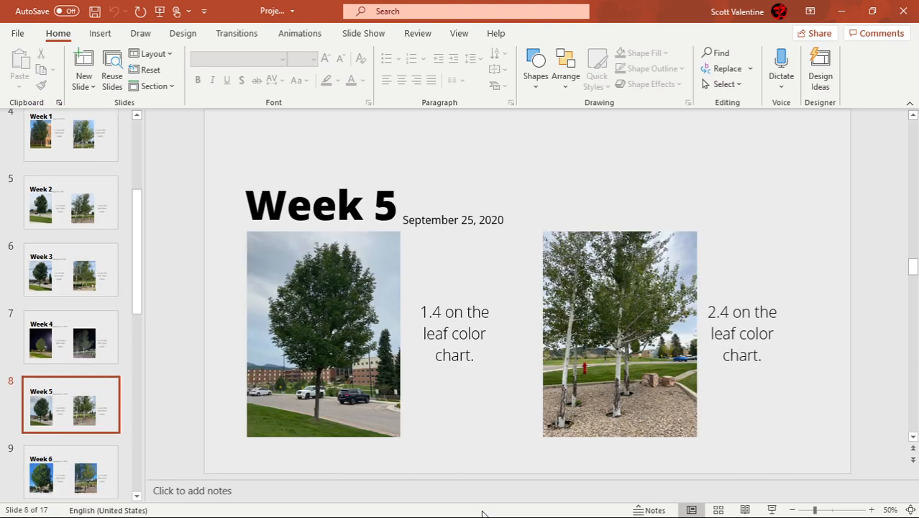
scroll(down, 3)
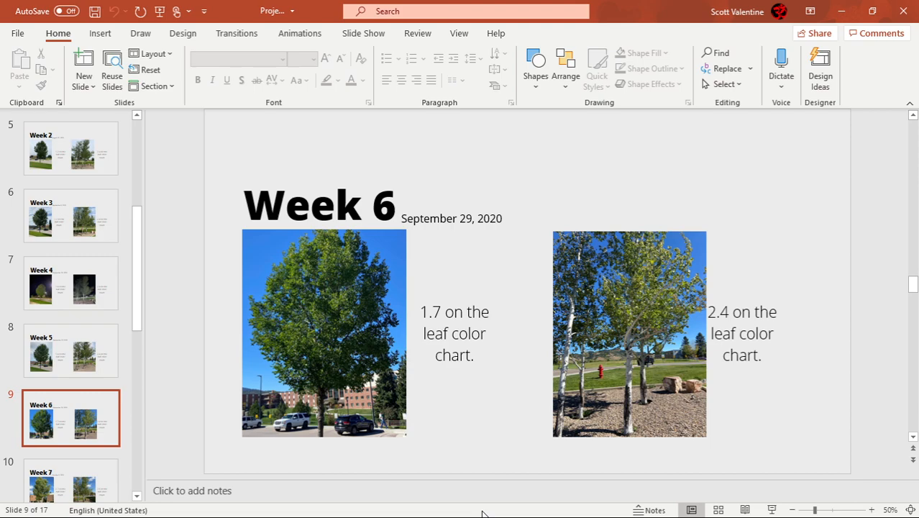
Show the Week 7 slide of October 5, 2020, with ratings 2.7 and 2.6
click(70, 355)
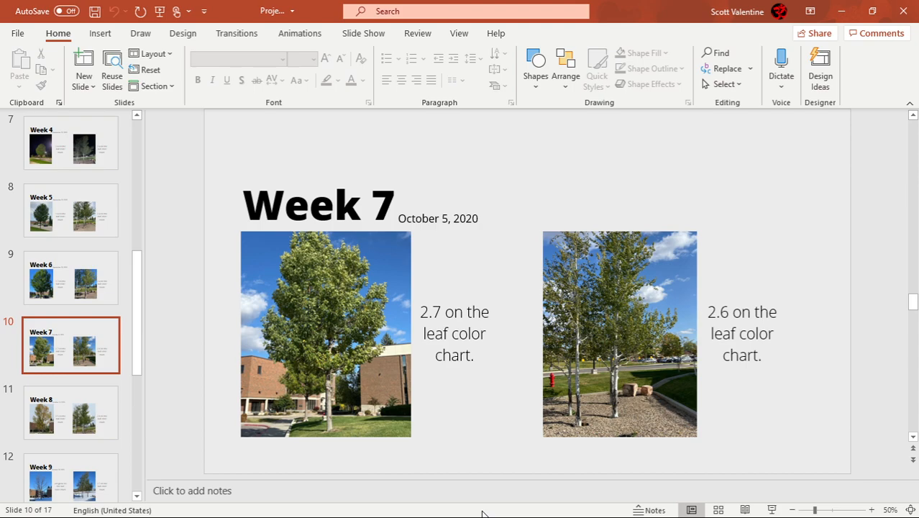
Show the Week 9 slide of October 26, 2020, with snowy photos and one tree rated 2.7
click(70, 417)
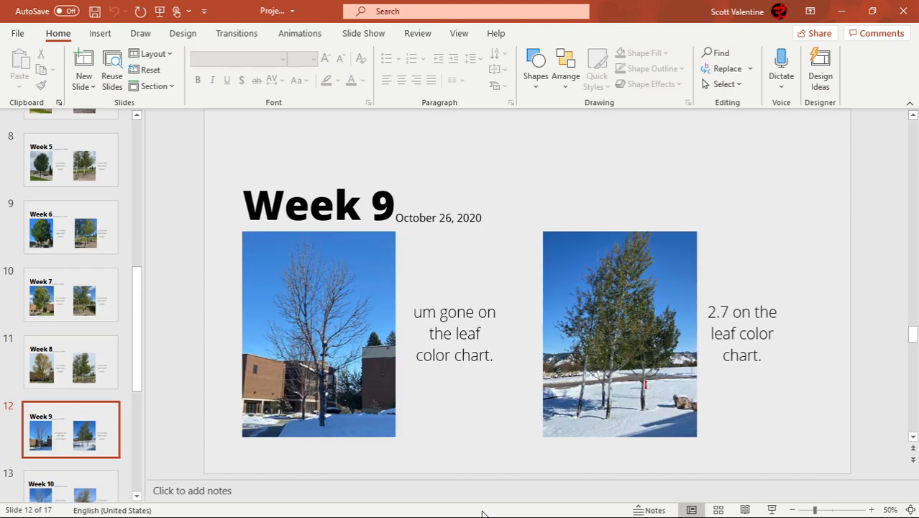
Show the Week 11 slide of November 3, 2020, with one tree off the chart and one rated 3.4
scroll(down, 3)
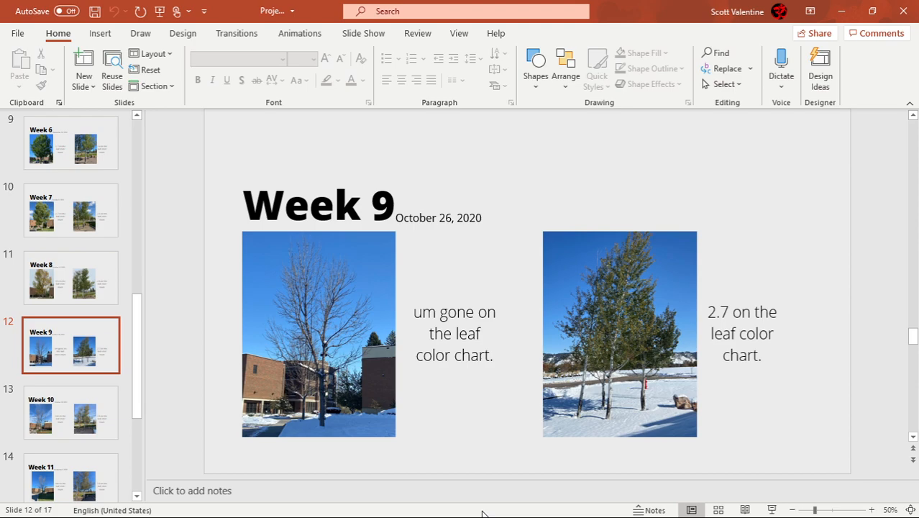
click(71, 417)
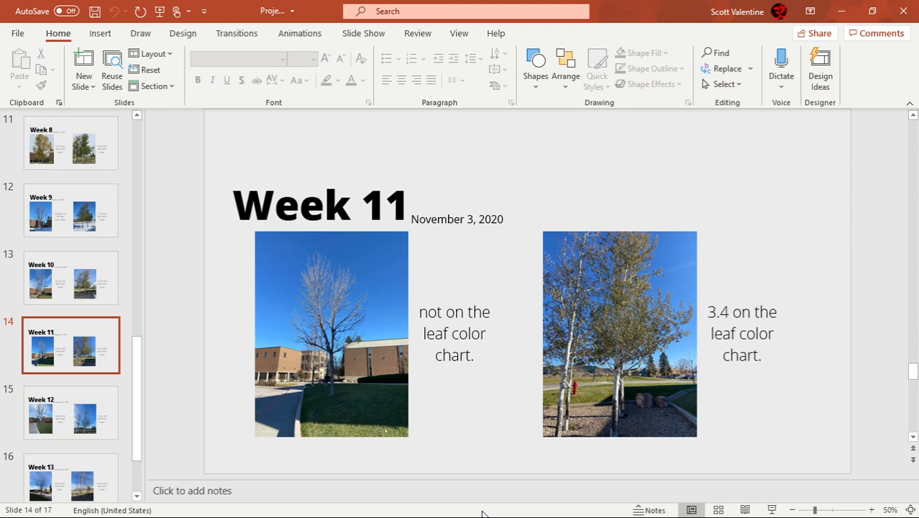
Pass Week 12 and show the Week 13 slide of November 23, 2020, with both trees off the chart
click(69, 414)
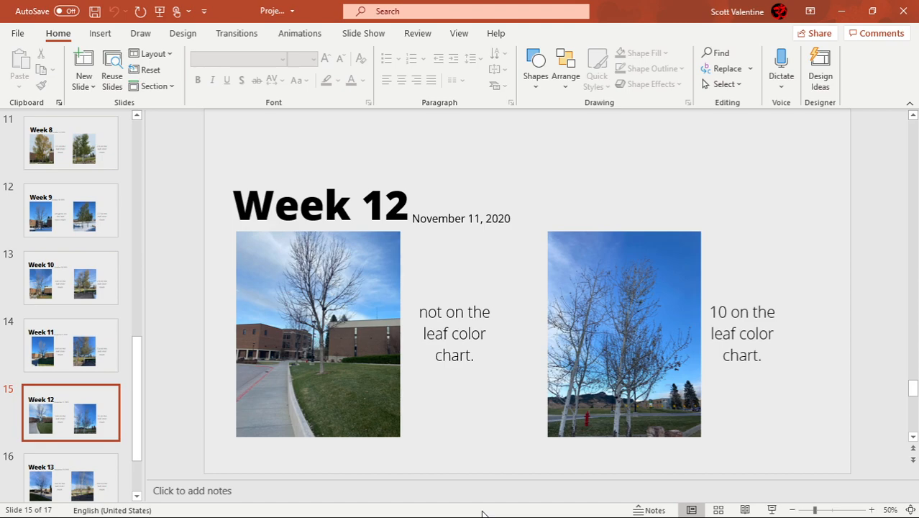
click(70, 387)
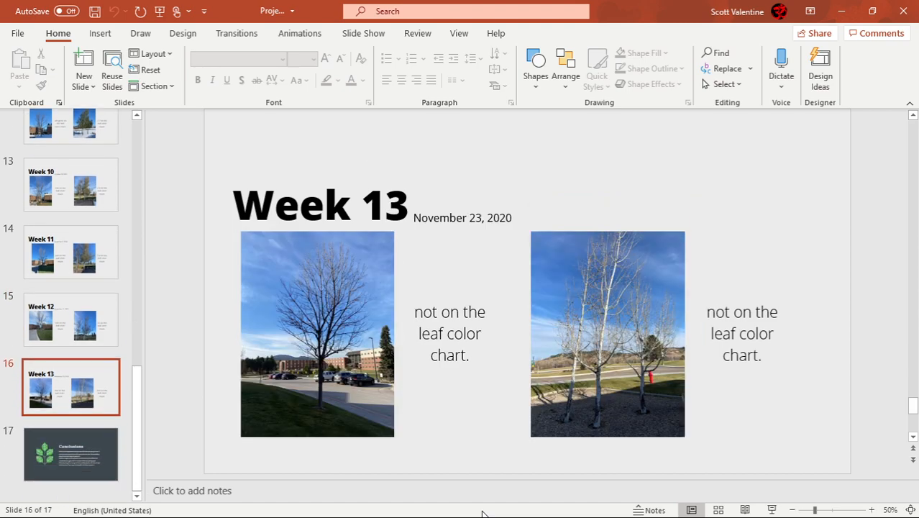